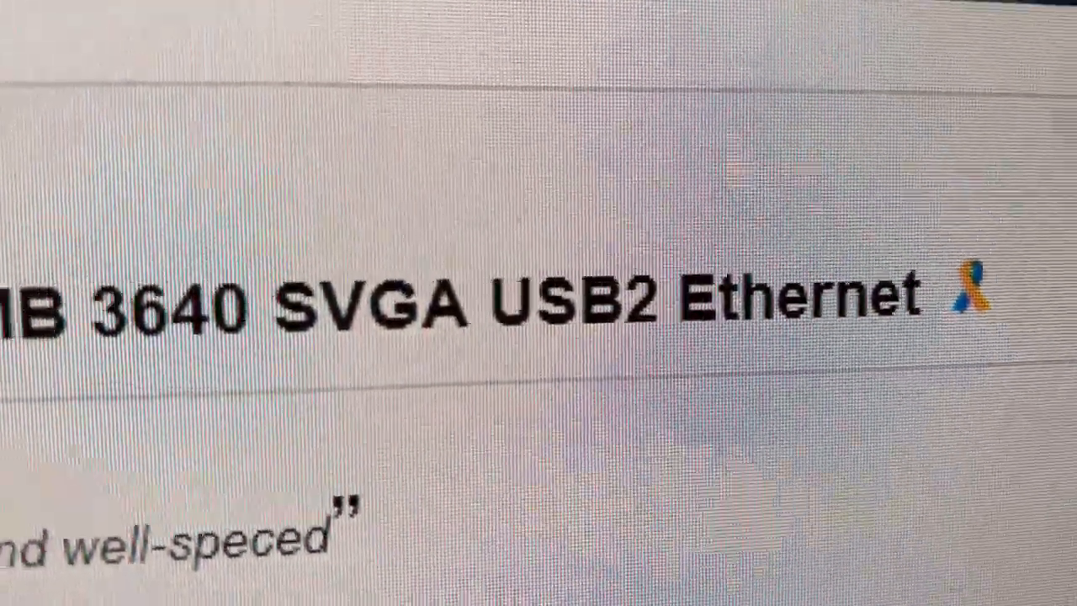
# - Scroll the listing to the photo gallery and preview the circuit-board close-up with the coin battery
pyautogui.scroll(3)
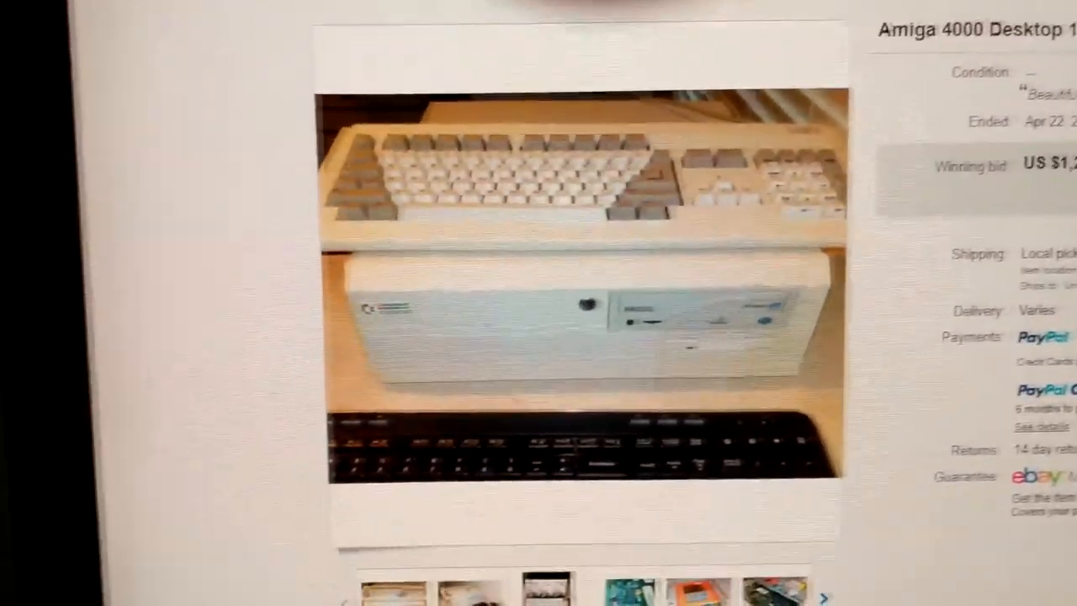
pyautogui.scroll(-3)
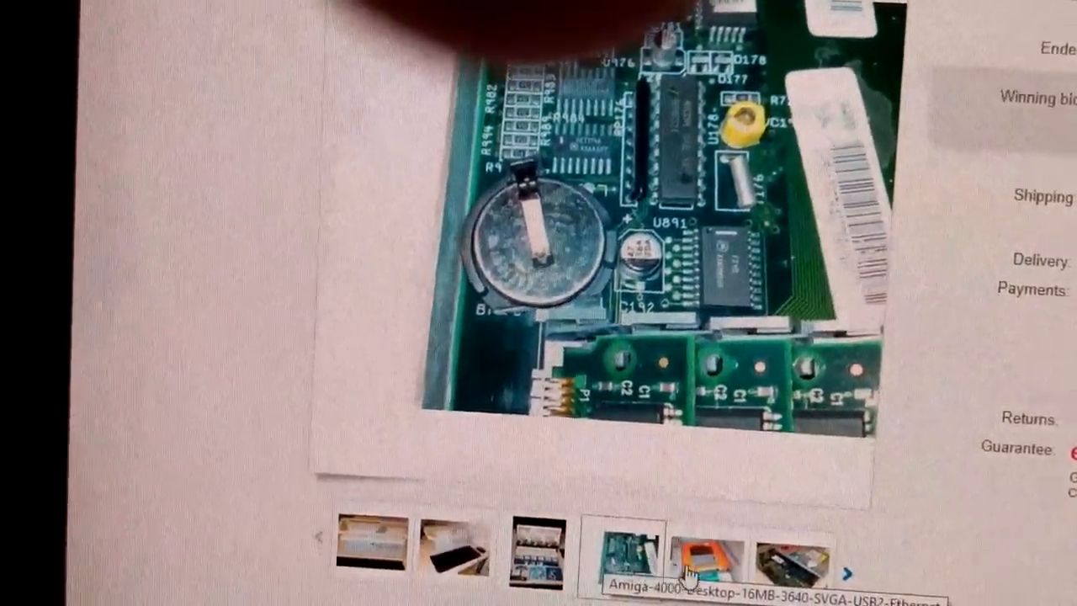
# - Browse the gallery thumbnails and later photos, landing on the opened case with its green expansion boards
pyautogui.click(705, 555)
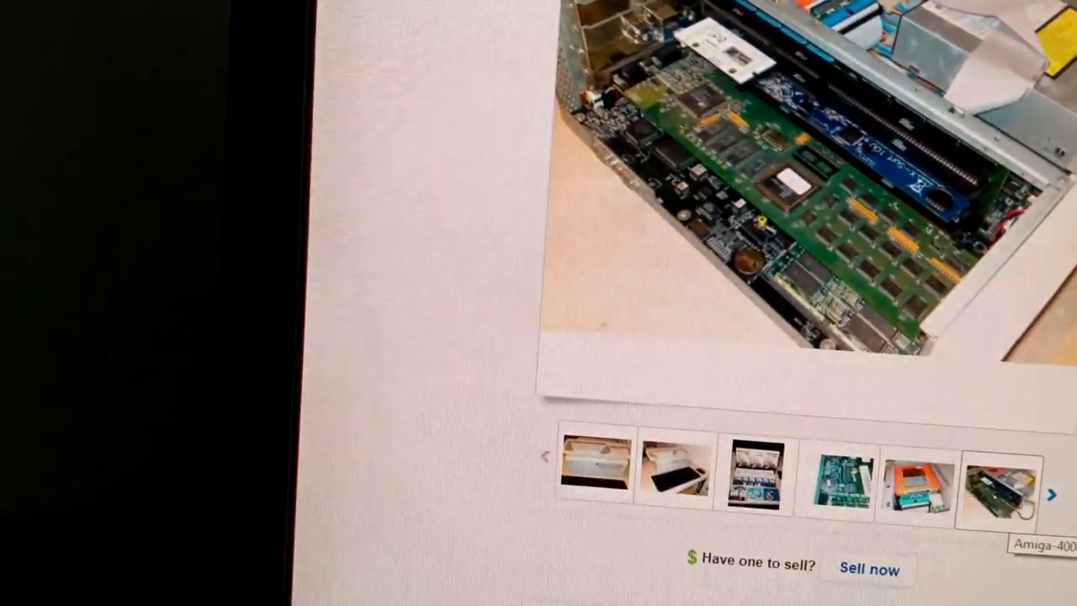
pyautogui.click(1037, 491)
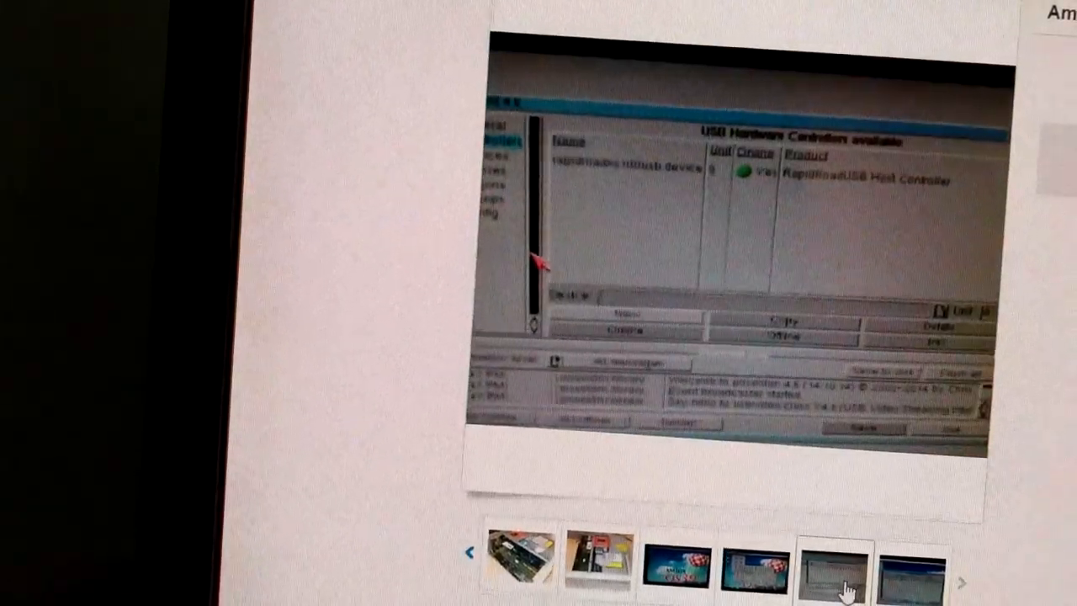
pyautogui.click(519, 563)
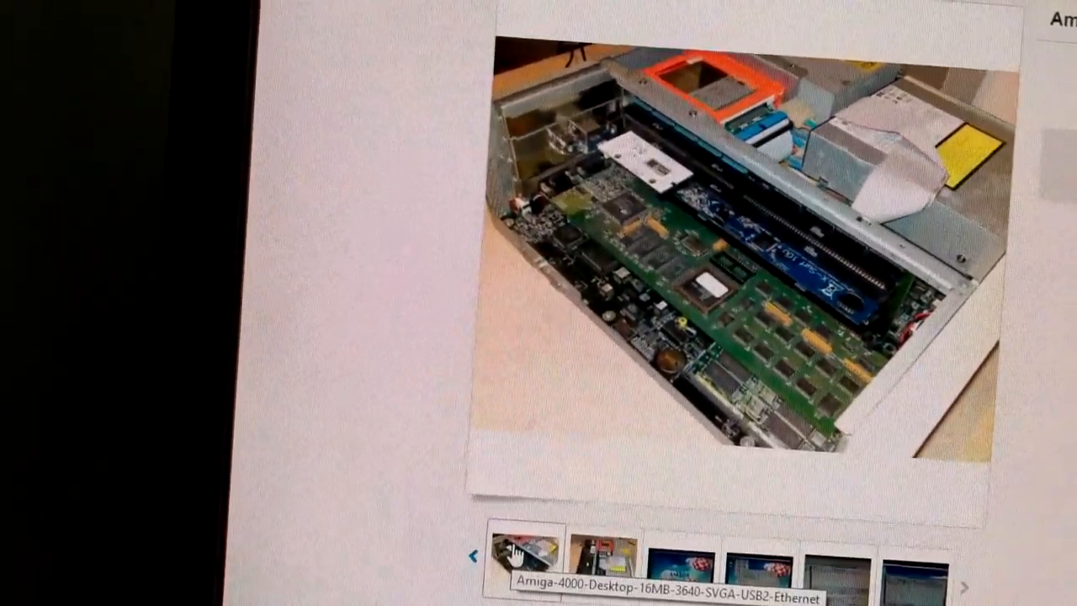
pyautogui.click(597, 560)
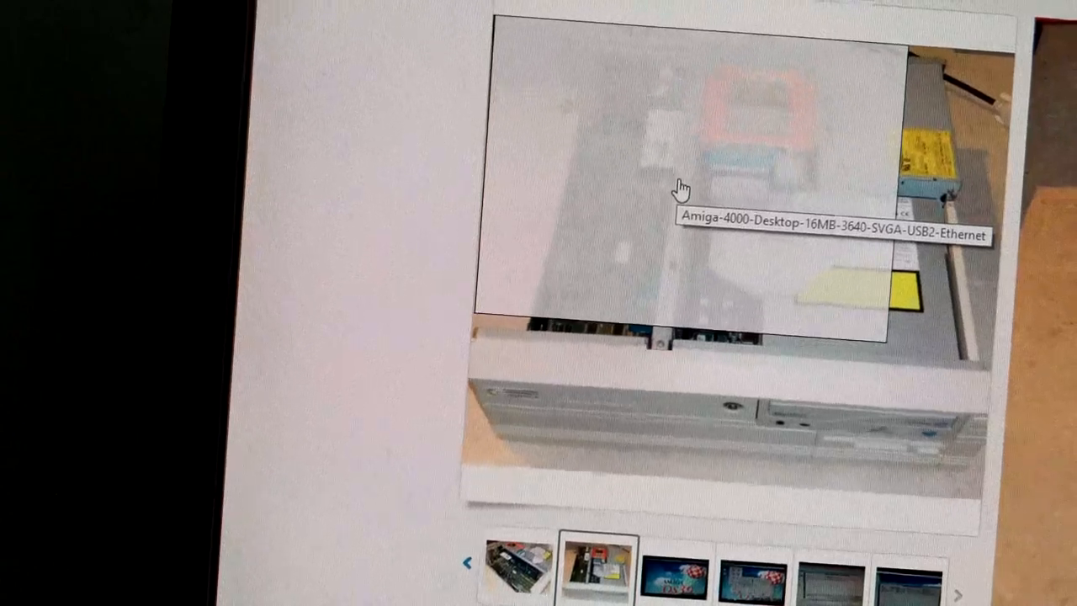
pyautogui.click(514, 570)
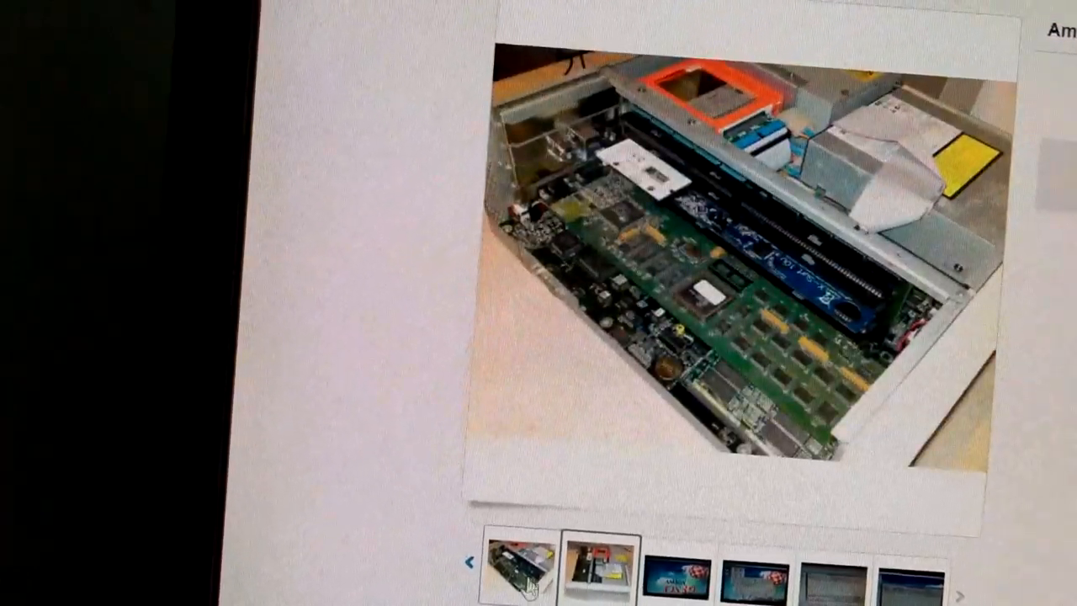